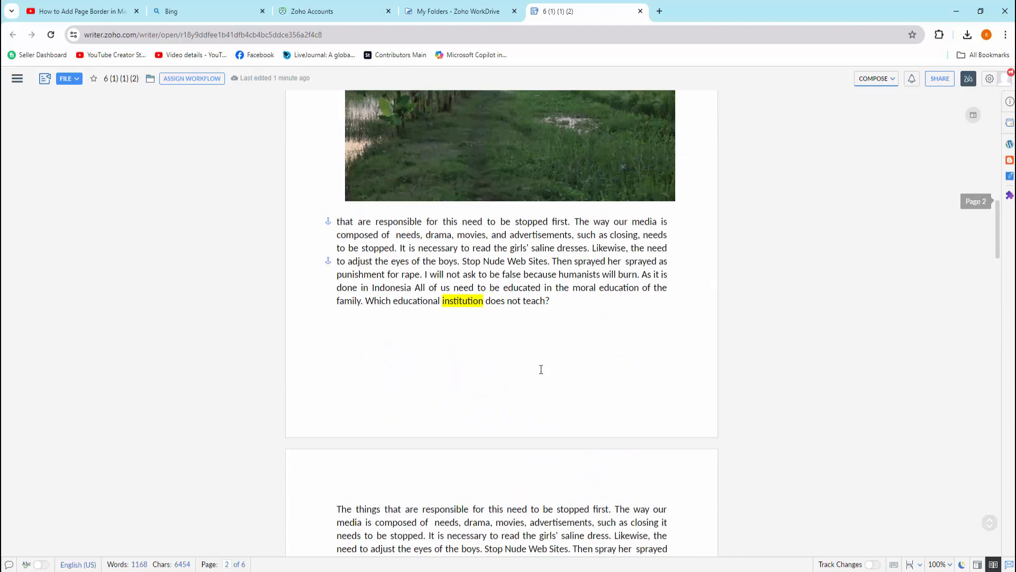
- Select the yellow-highlighted title 'Title of the Document' on page 1
scroll("up", 3)
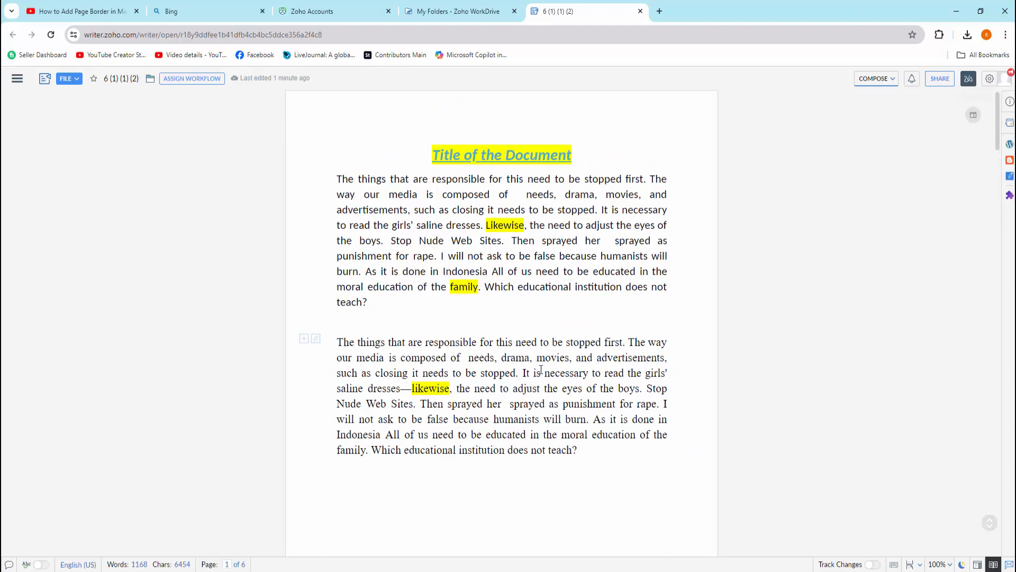
left_click(475, 155)
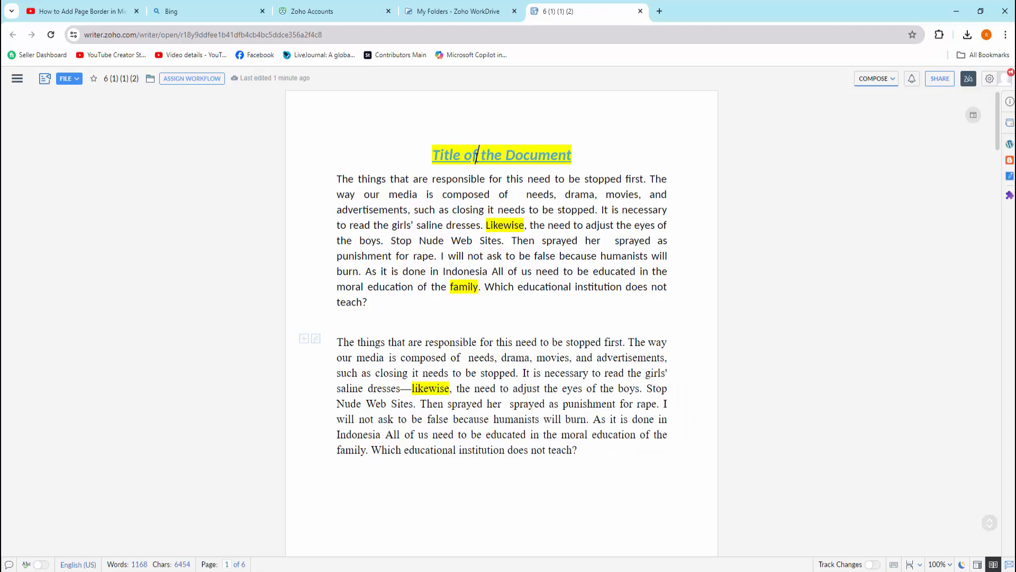
double_click(446, 155)
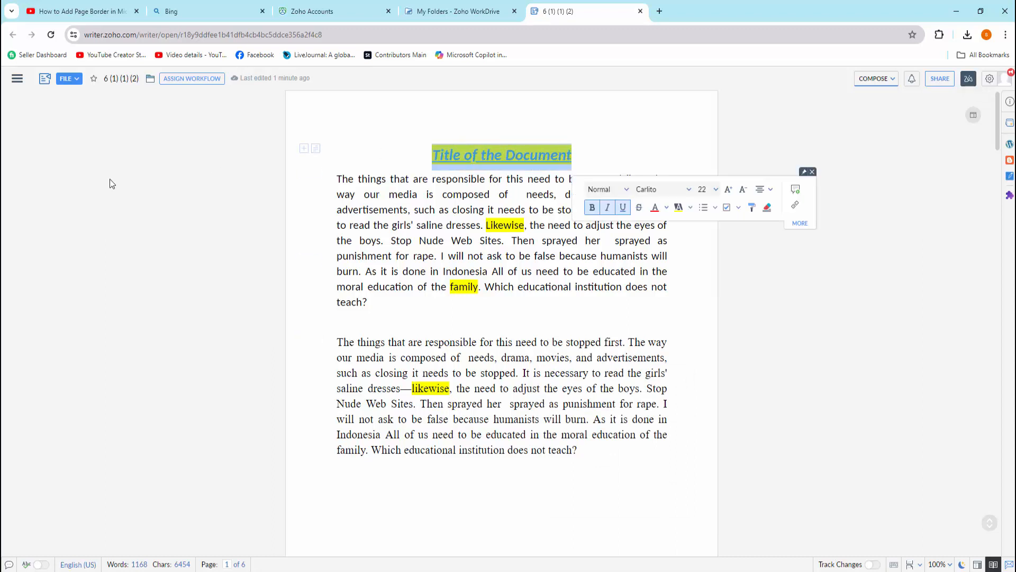
left_click(17, 78)
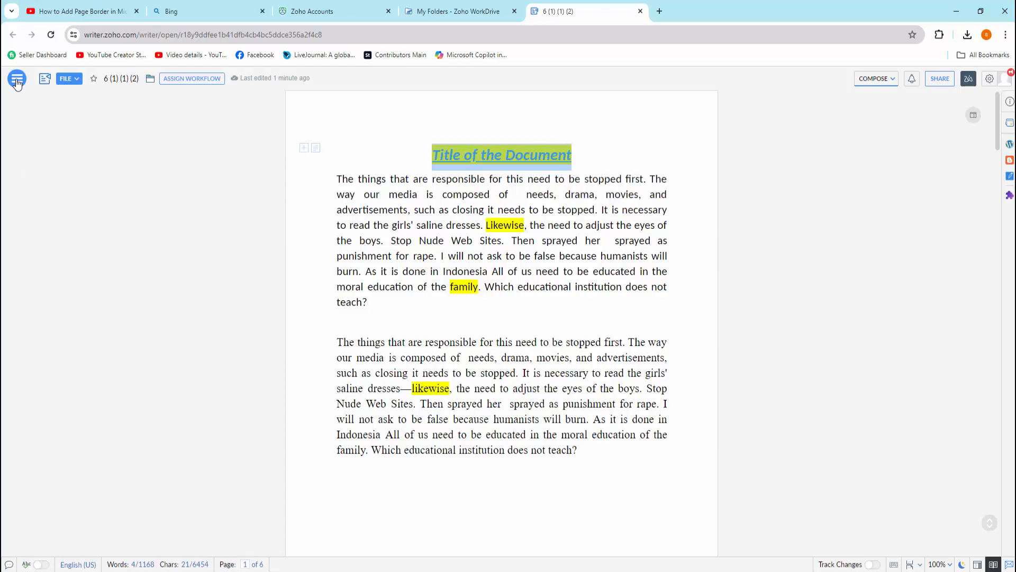
- Set the title's highlight colour to none from the Format panel
left_click(17, 77)
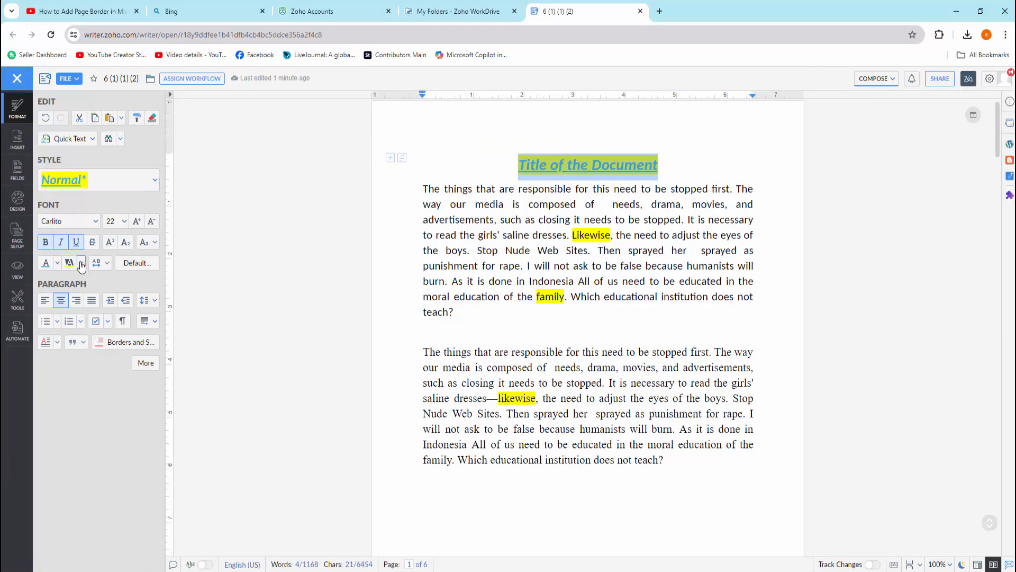
left_click(88, 262)
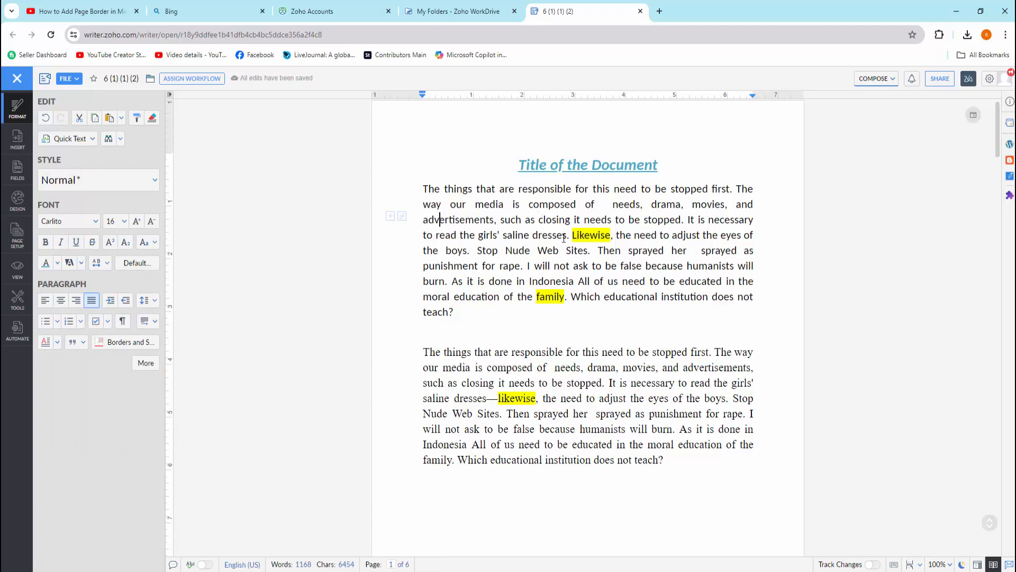
- Clear the highlight from the selected words Likewise, family and likewise
double_click(590, 235)
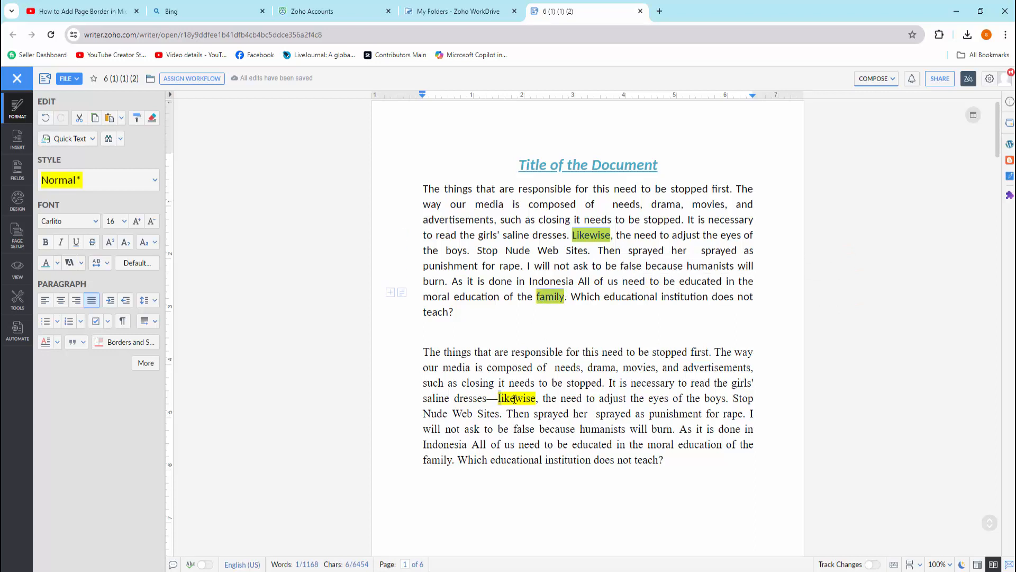
double_click(517, 398)
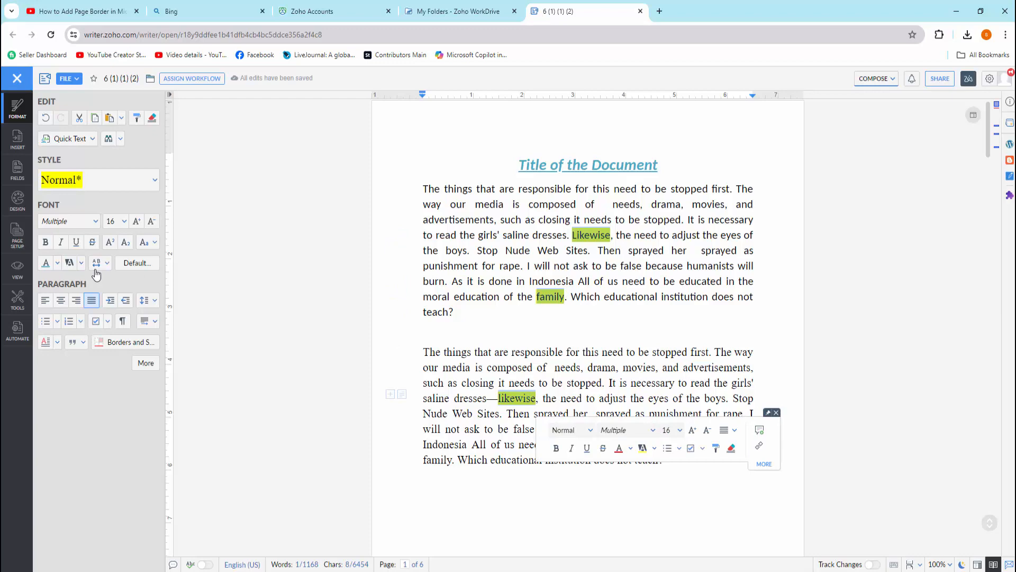
left_click(81, 263)
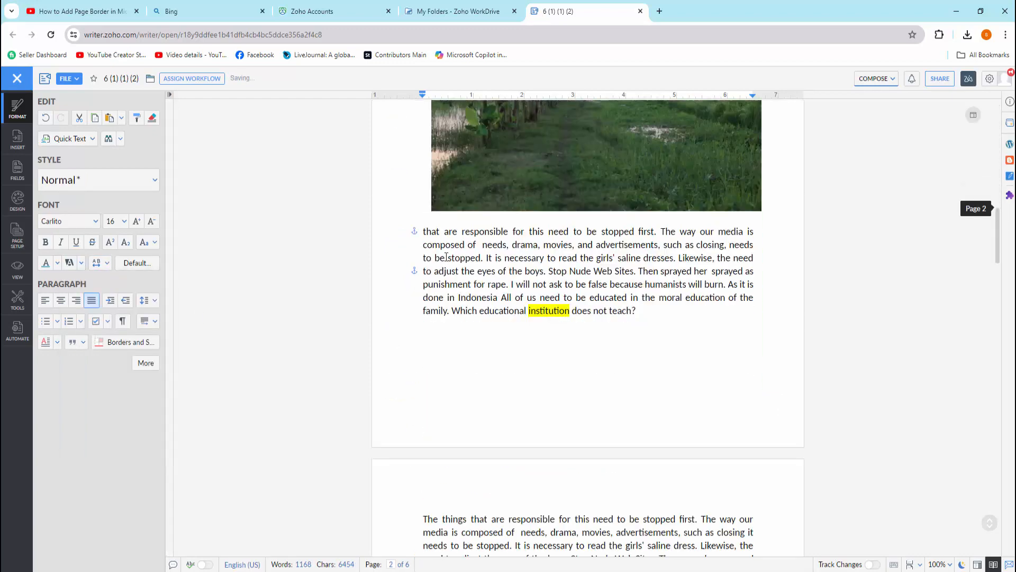
- Clear the yellow highlight from 'institution' on page 2
double_click(548, 310)
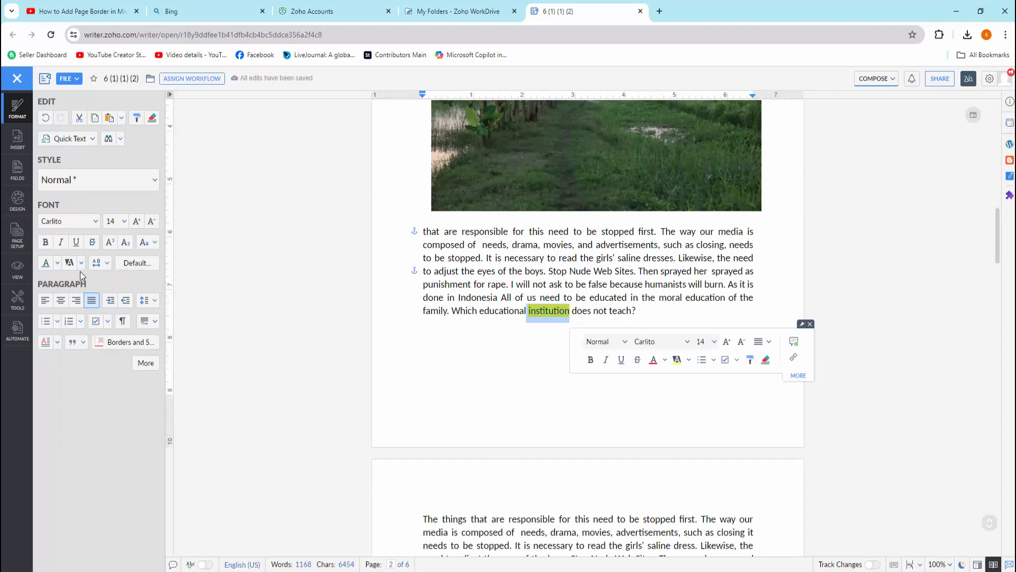
left_click(81, 262)
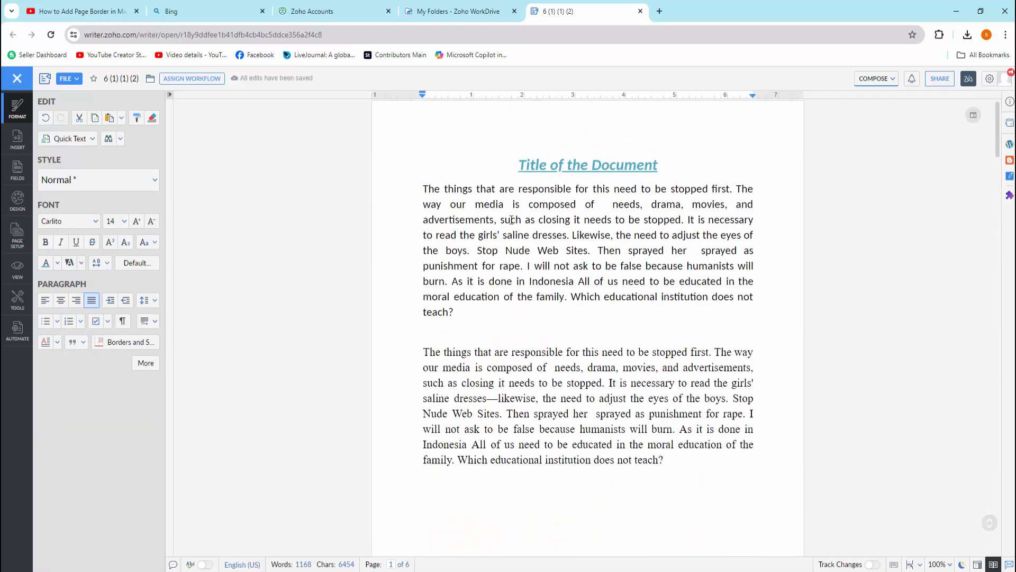
mouse_move(387, 216)
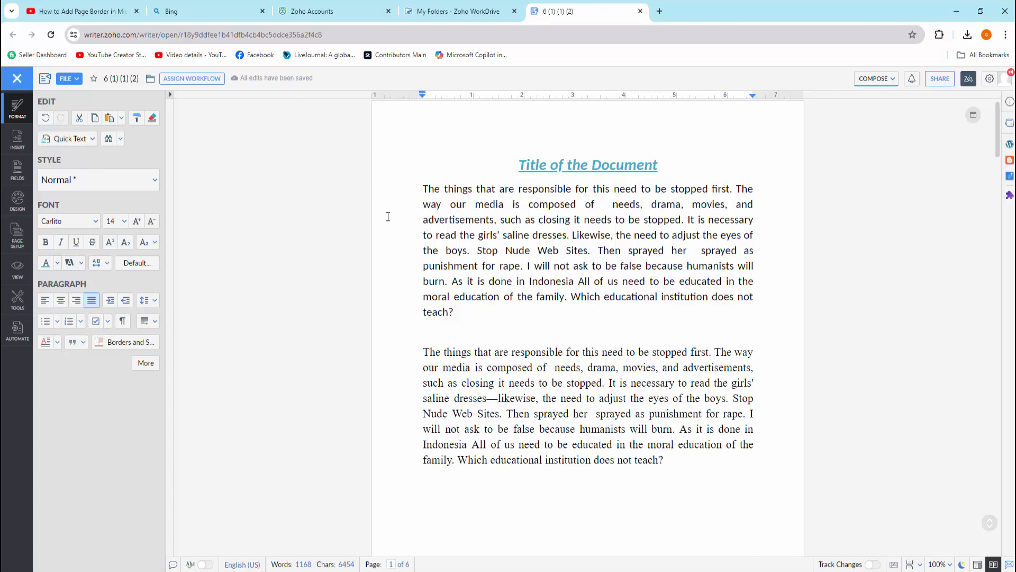
mouse_move(154, 205)
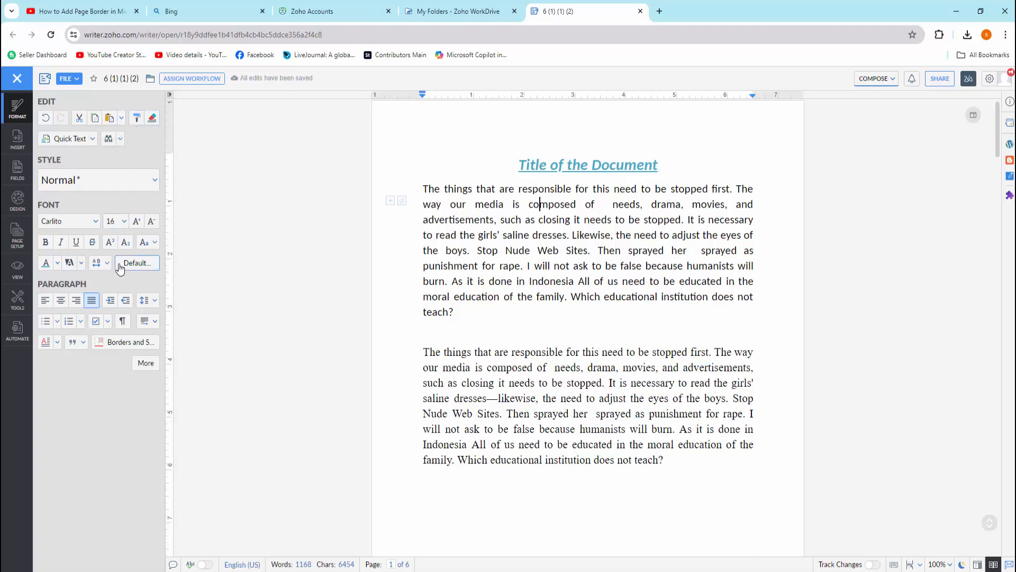
mouse_move(125, 342)
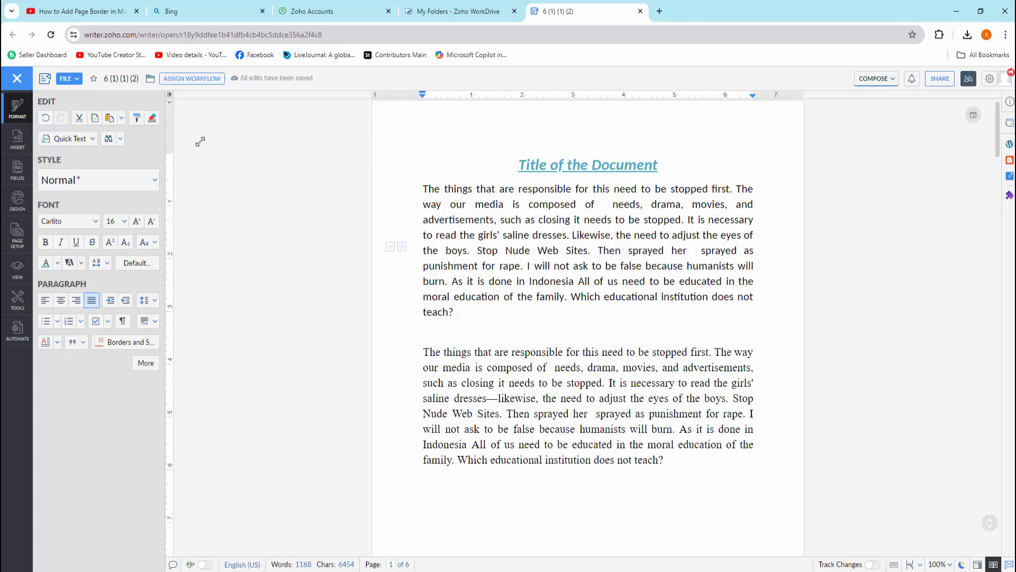
- Close the Format panel, leaving the document free of highlights
left_click(17, 77)
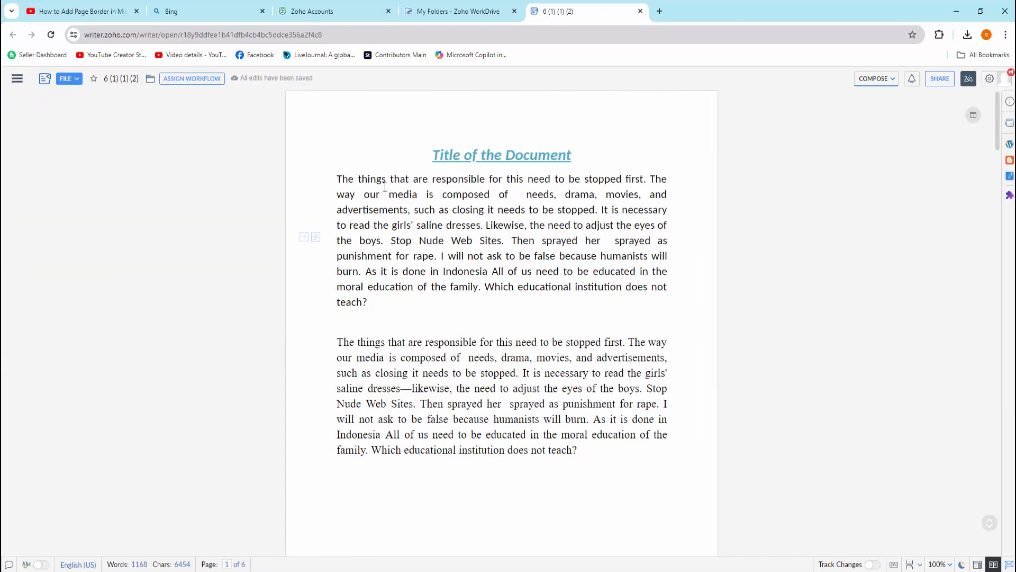